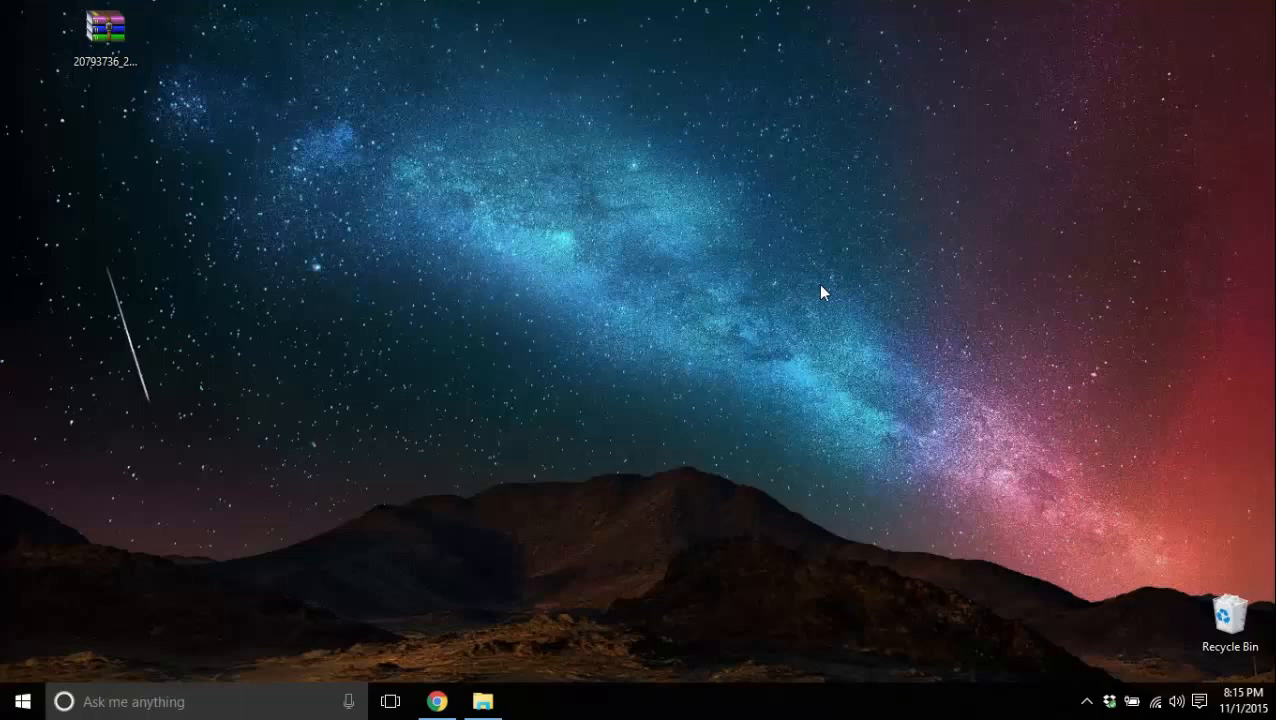
pyautogui.moveTo(158, 155)
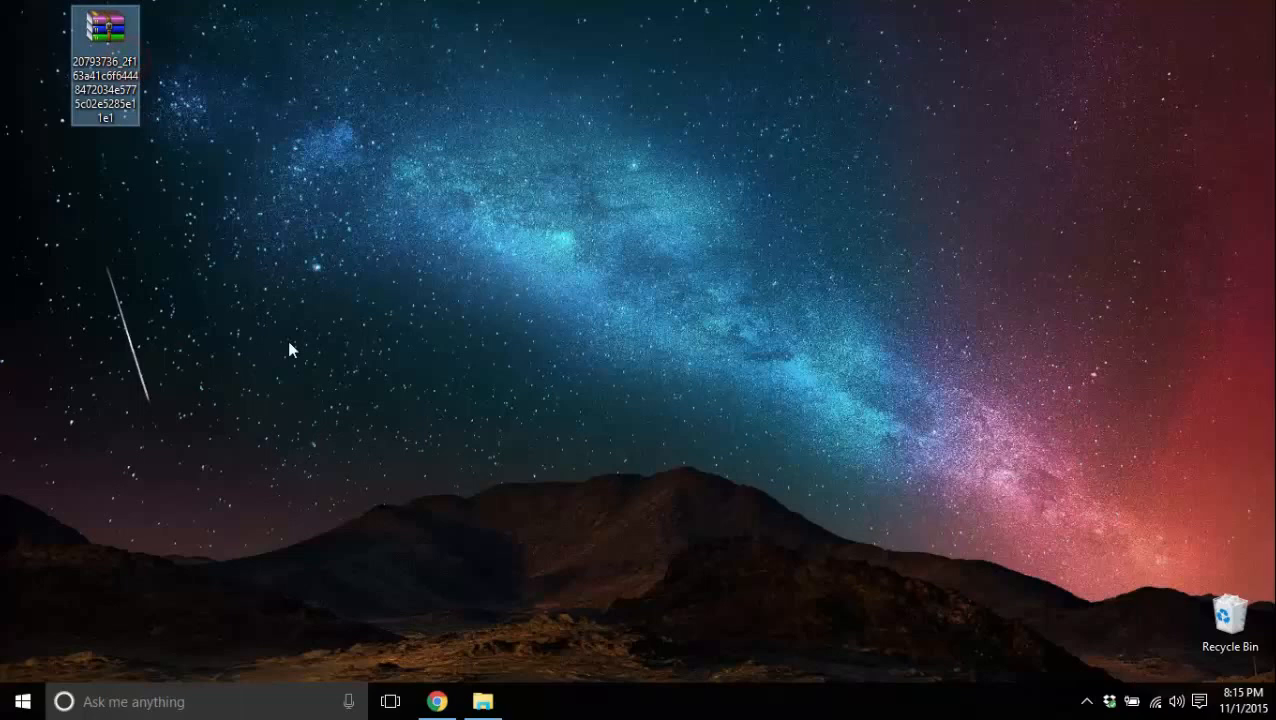
pyautogui.moveTo(300, 360)
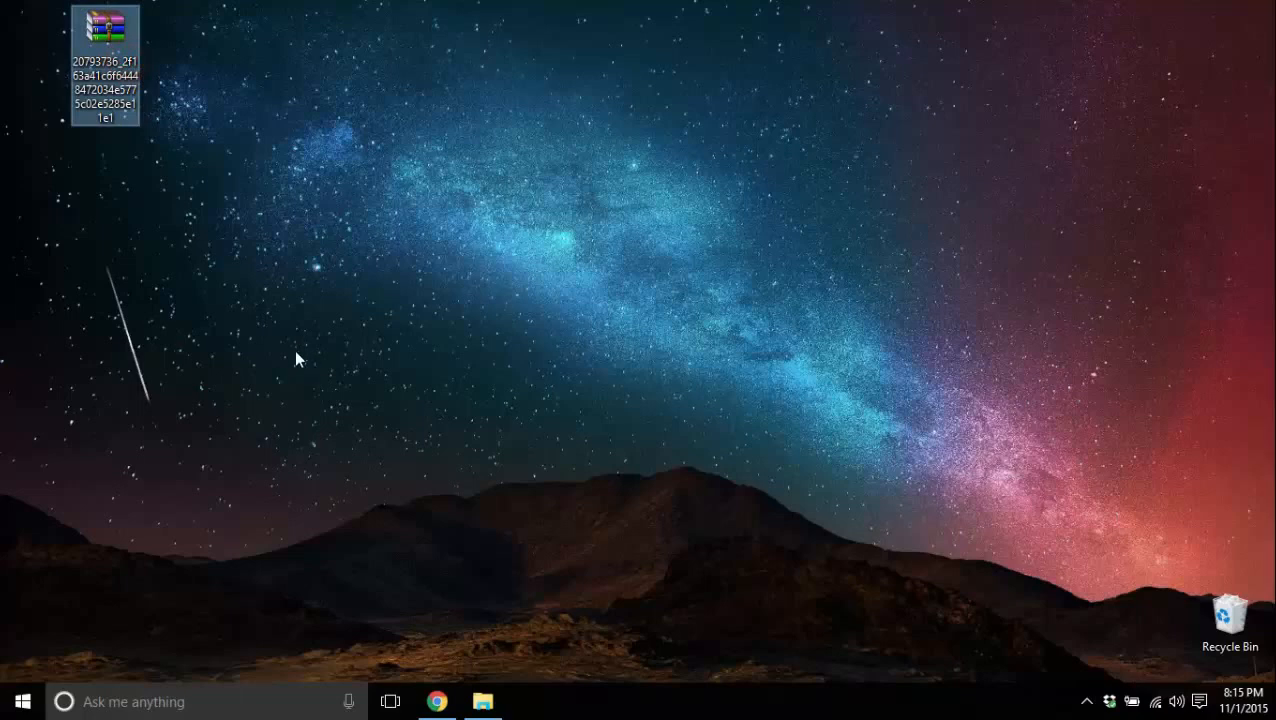
pyautogui.moveTo(117, 90)
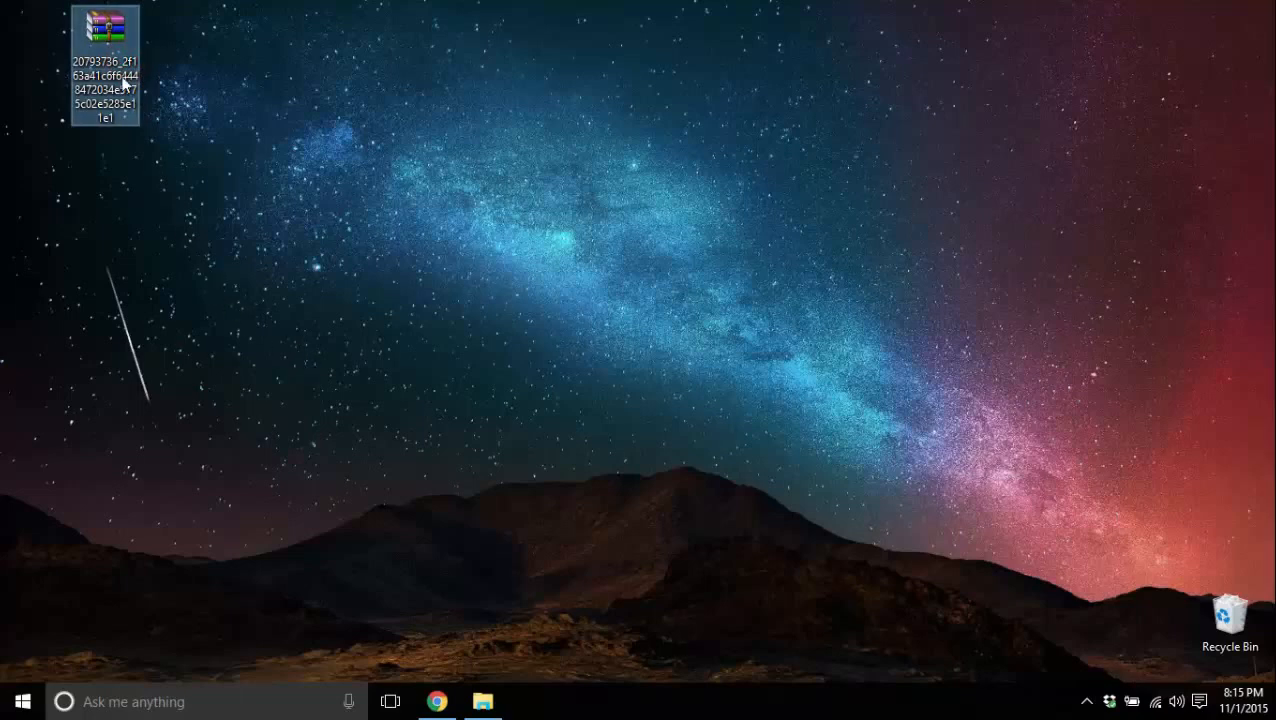
# - Extract the downloaded CAB archive with WinRAR into a new desktop folder, then close WinRAR
pyautogui.doubleClick(104, 27)
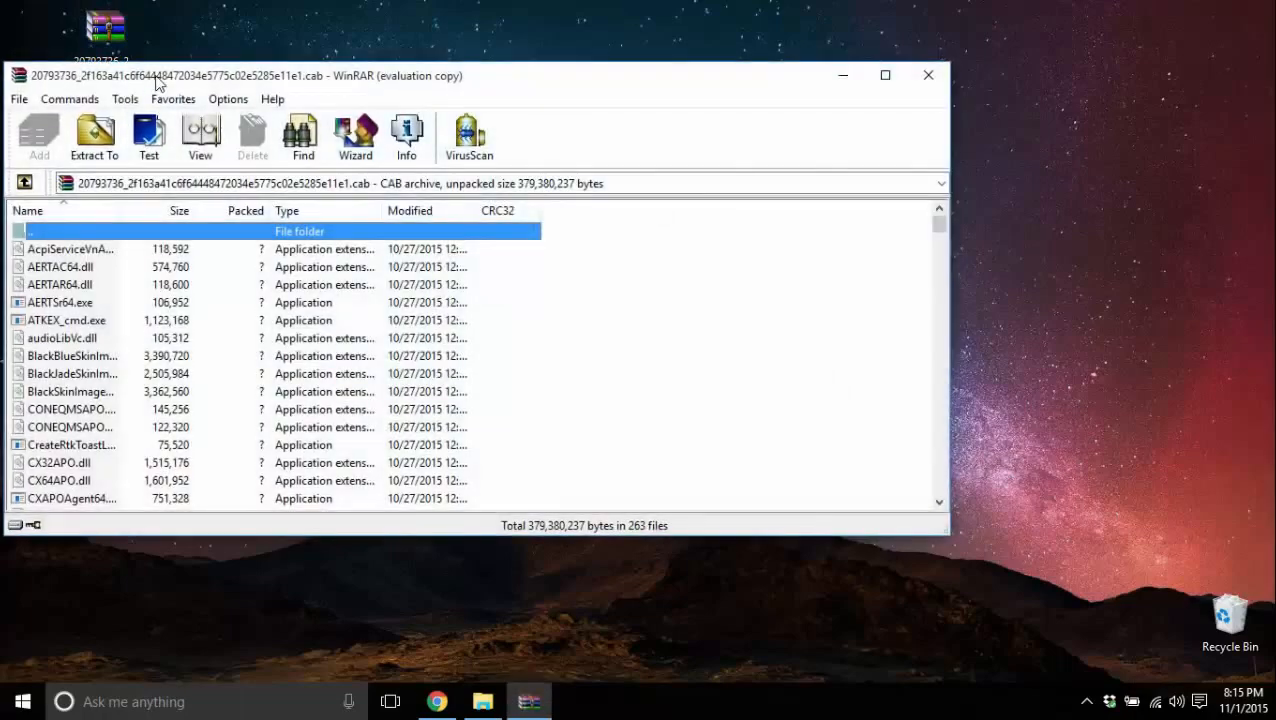
pyautogui.click(97, 137)
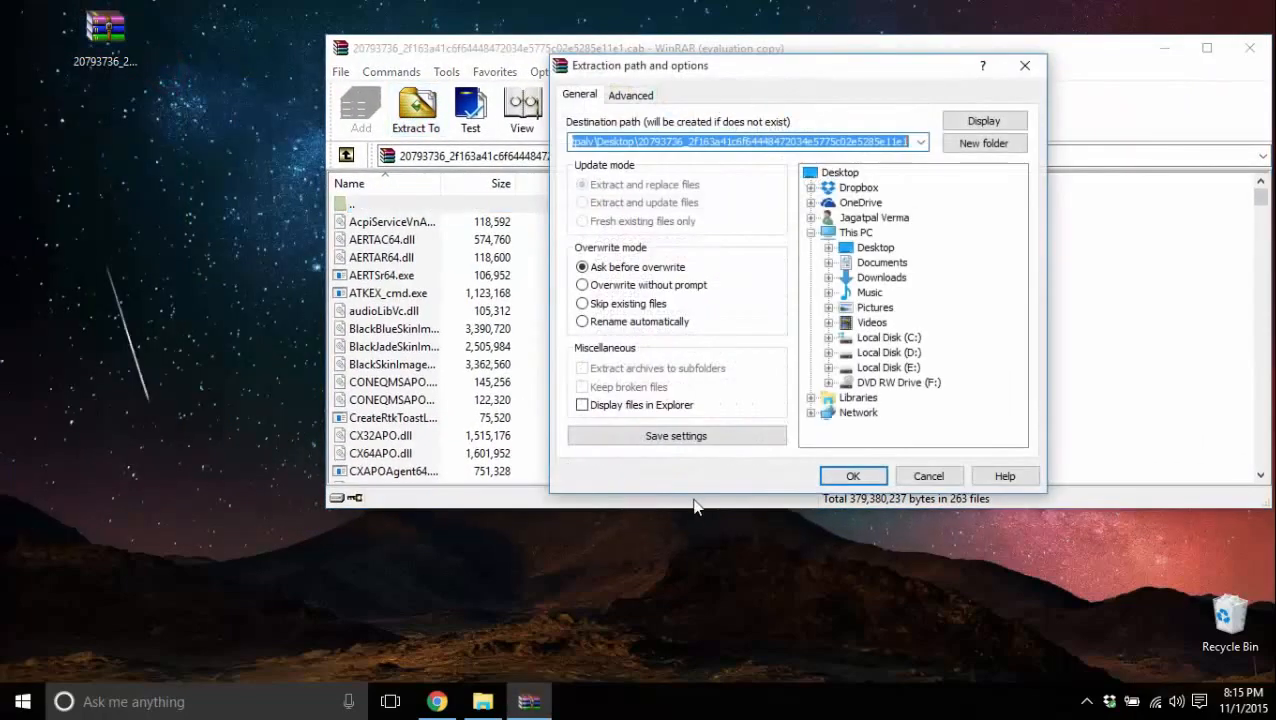
pyautogui.click(853, 475)
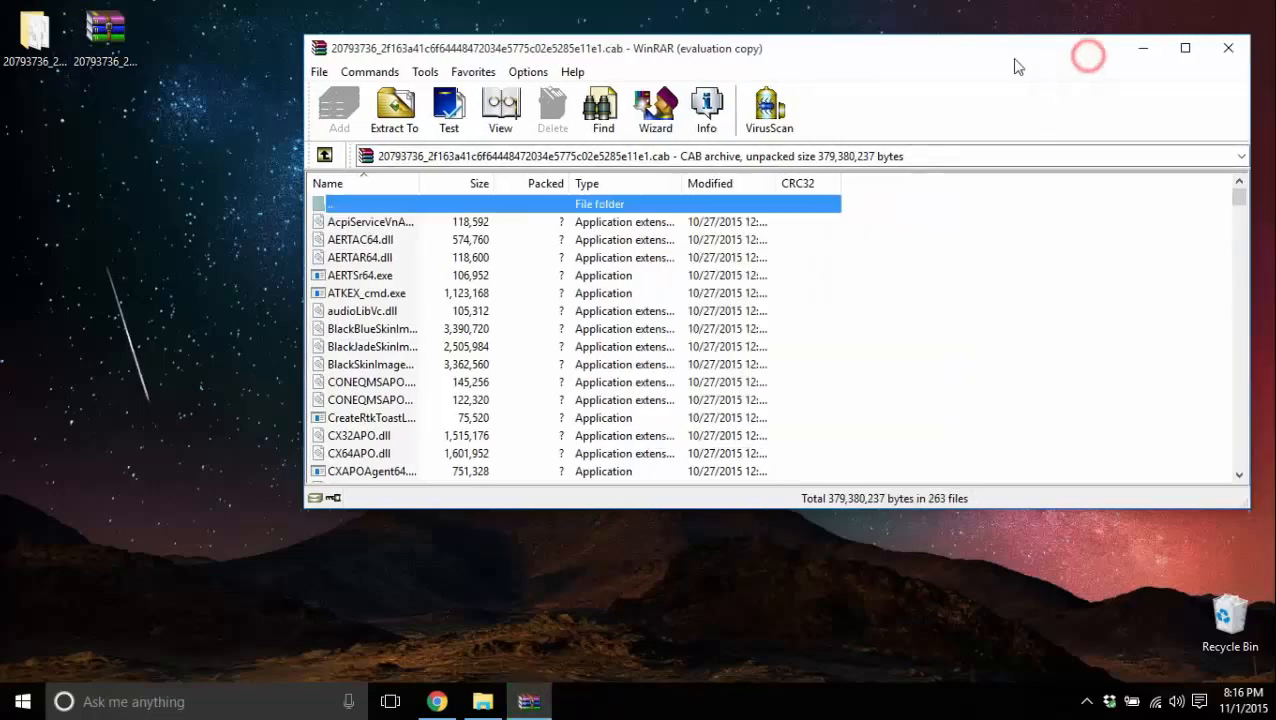
pyautogui.click(1228, 48)
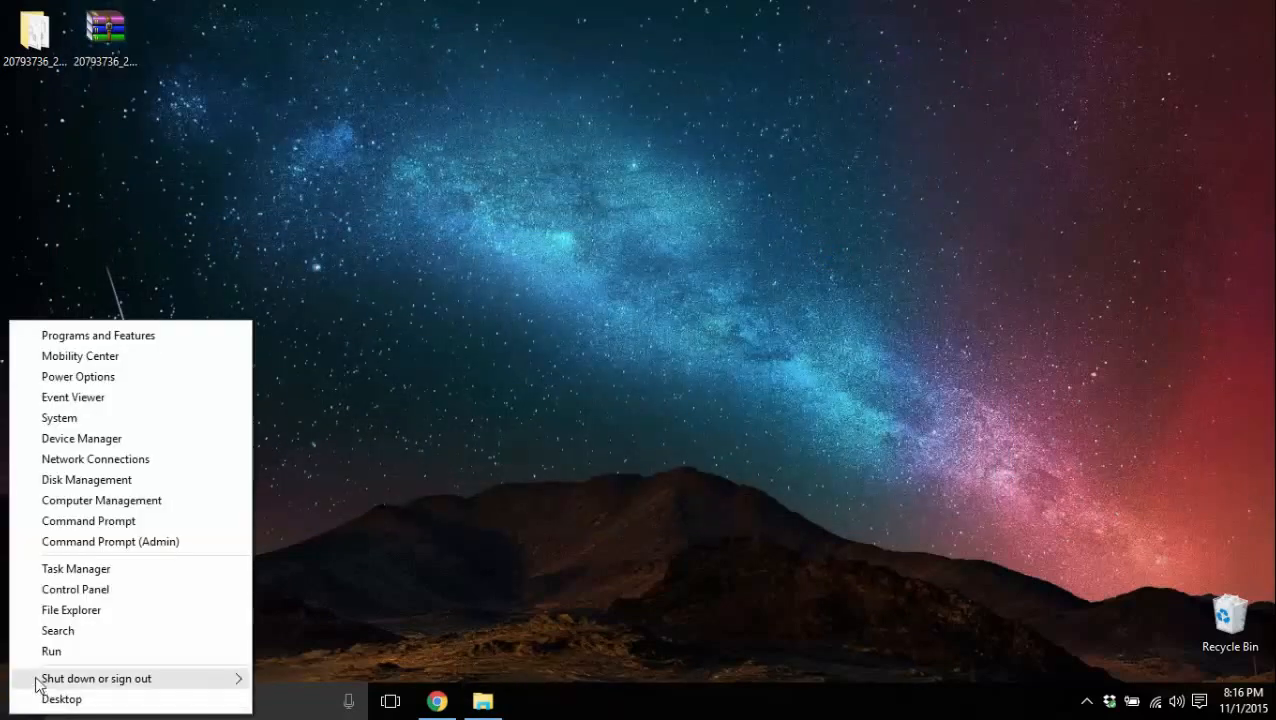
pyautogui.moveTo(81, 438)
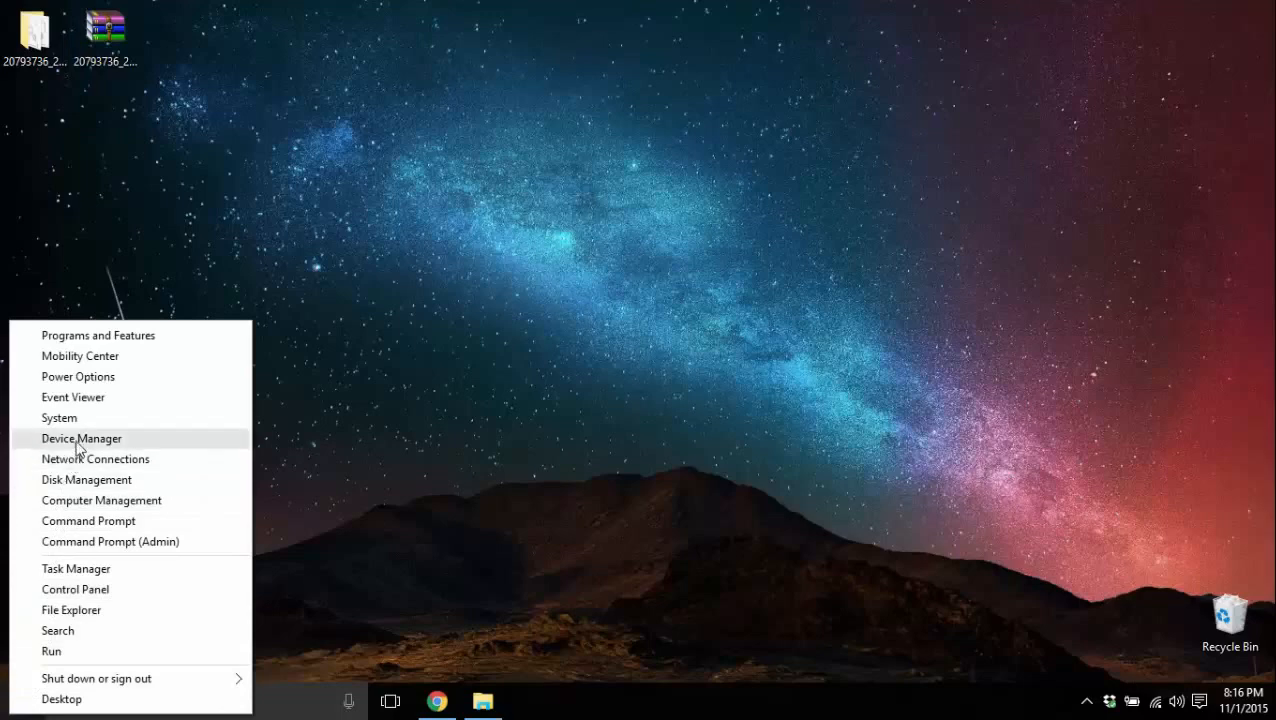
# - Open Device Manager and expand Audio inputs and outputs to show the Realtek devices
pyautogui.click(81, 438)
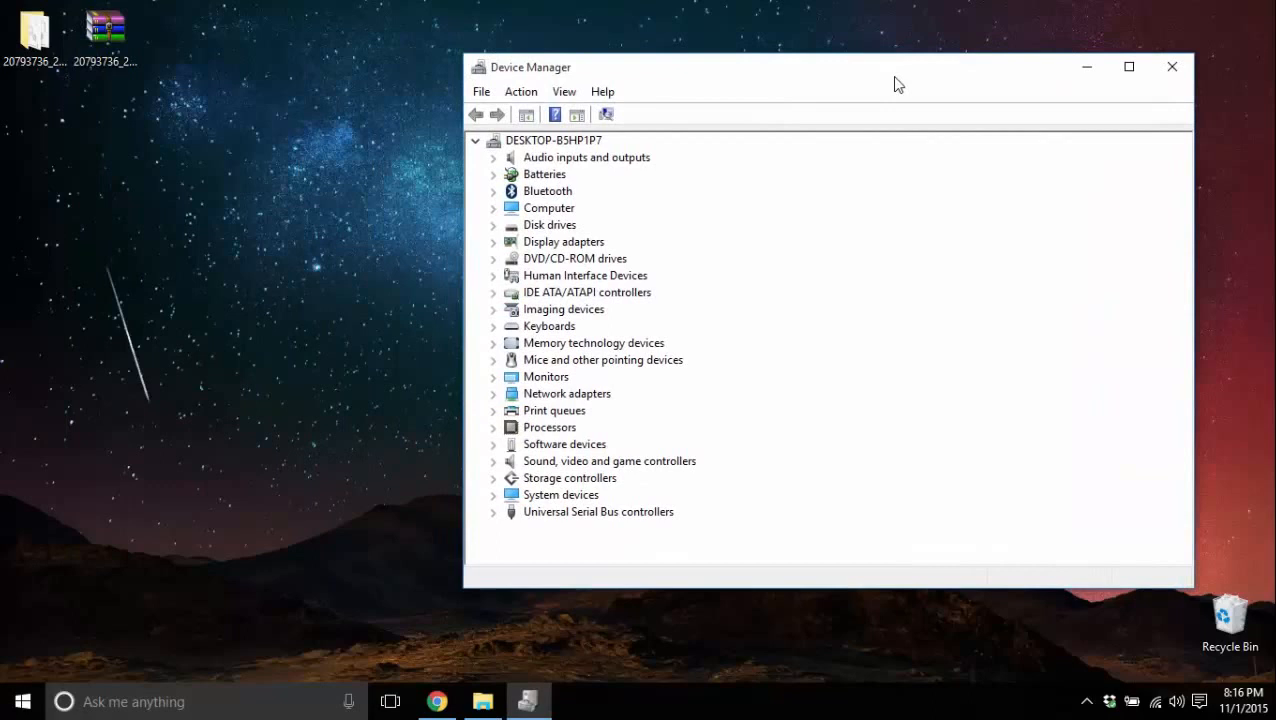
pyautogui.moveTo(842, 78)
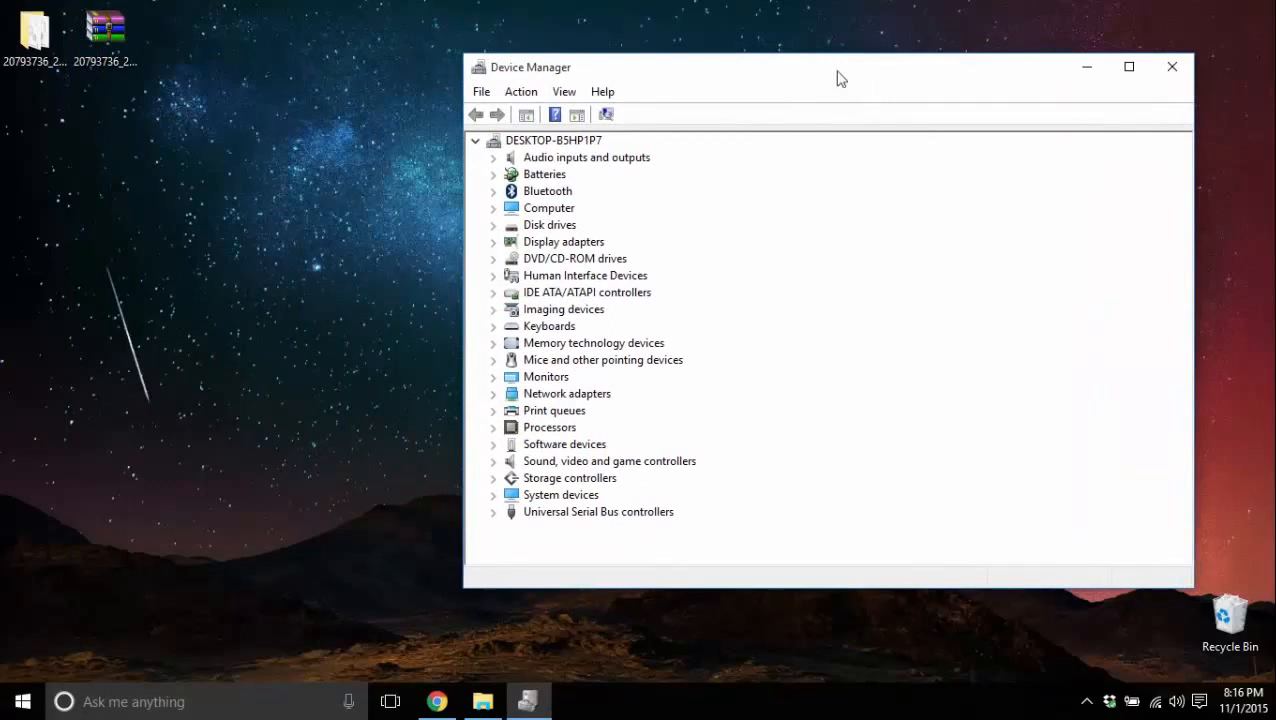
pyautogui.moveTo(823, 159)
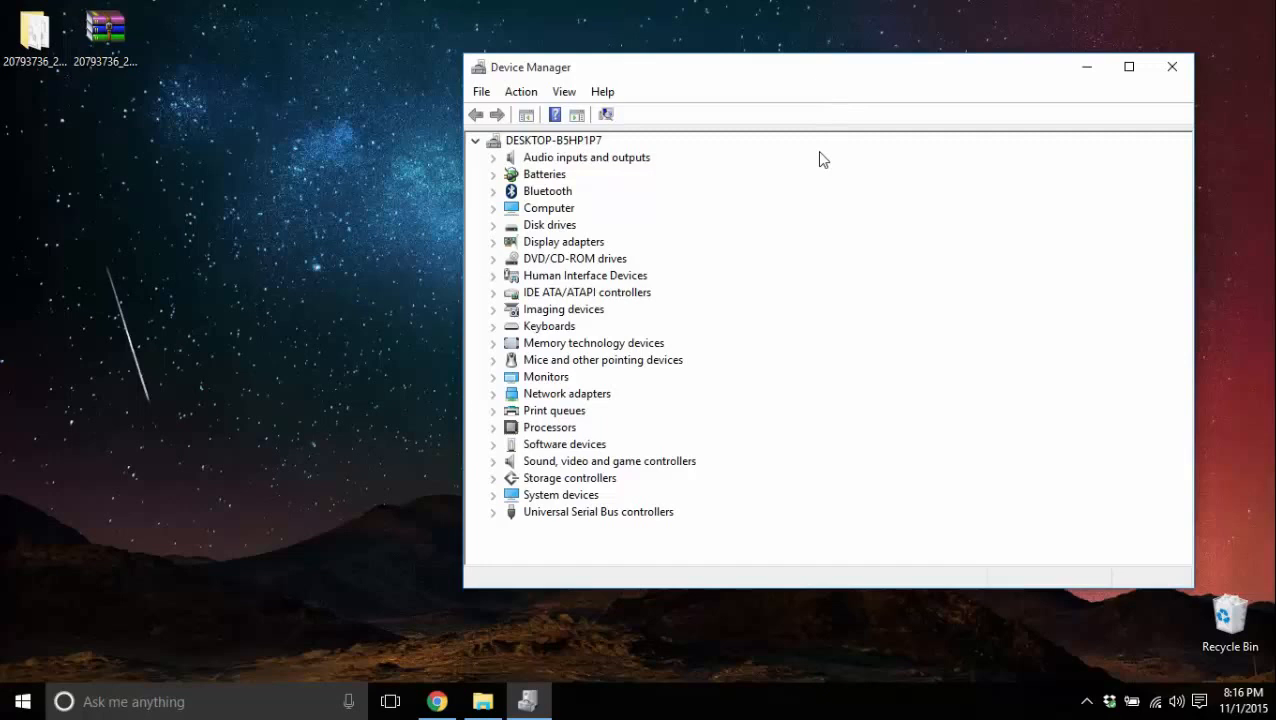
pyautogui.click(494, 157)
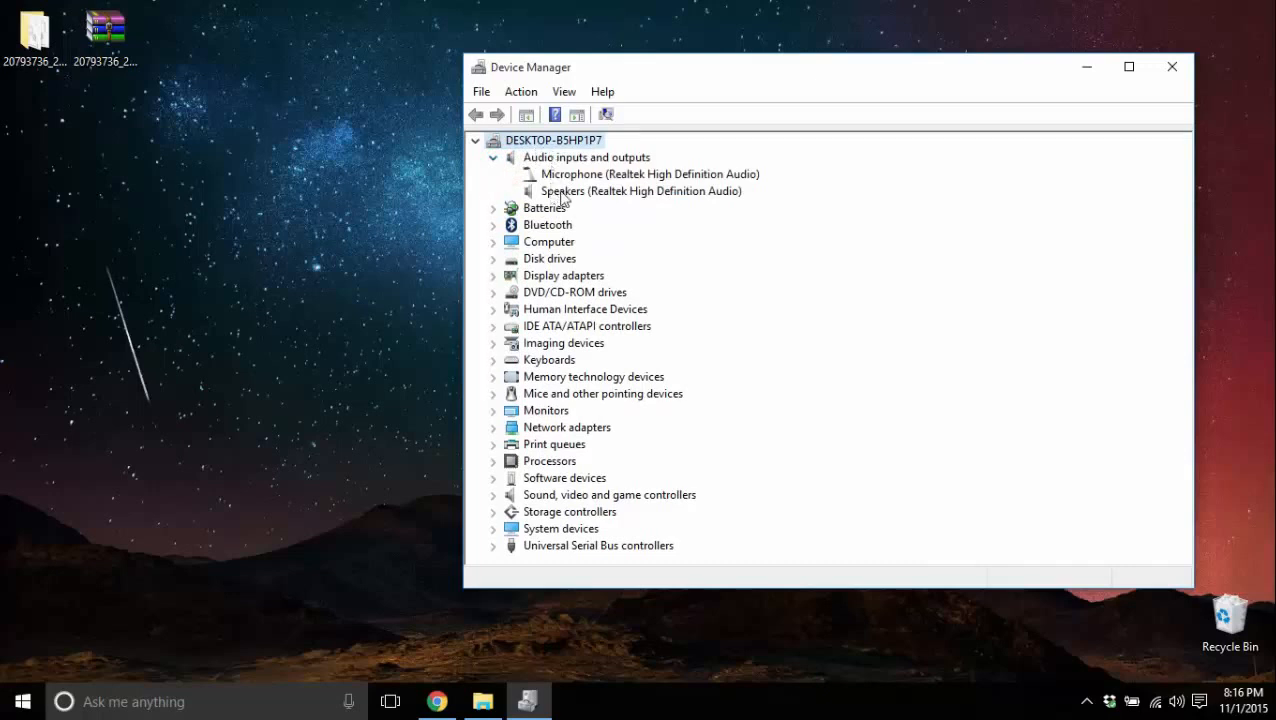
# - Launch Update Driver from the Driver tab of the Realtek High Definition Audio speakers' properties
pyautogui.click(640, 191)
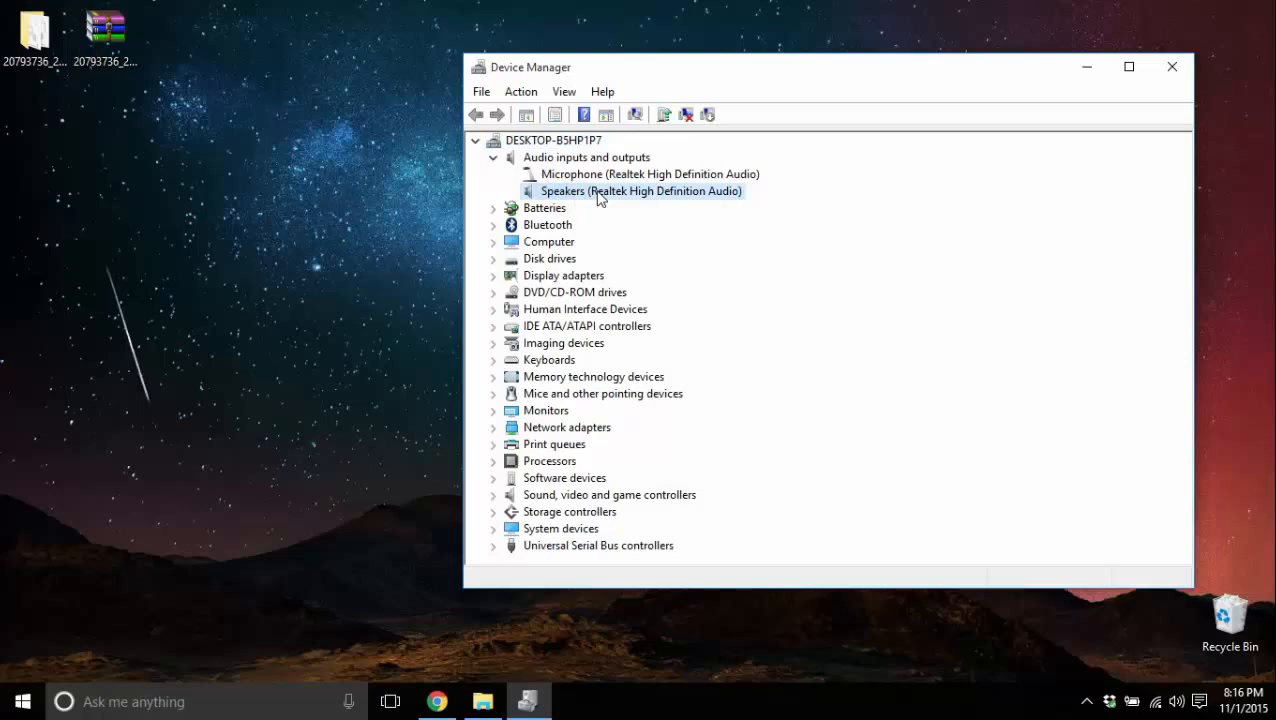
pyautogui.doubleClick(640, 191)
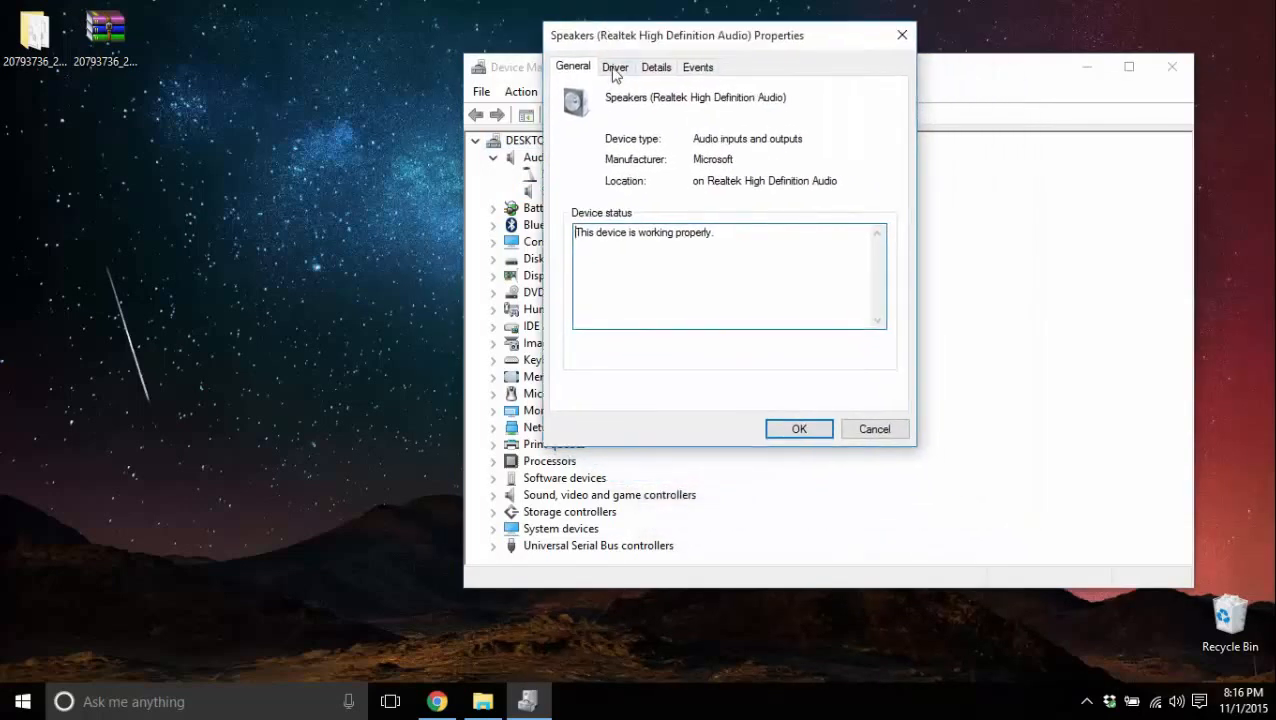
pyautogui.click(614, 66)
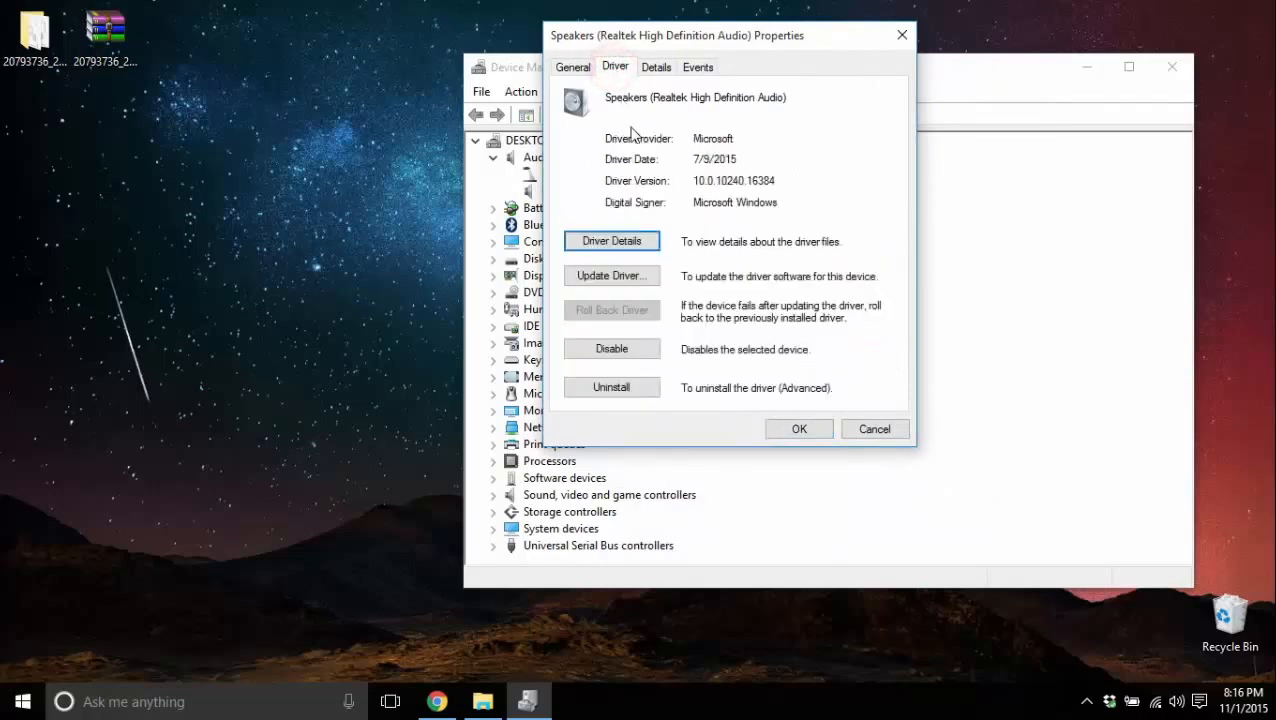
pyautogui.moveTo(675, 278)
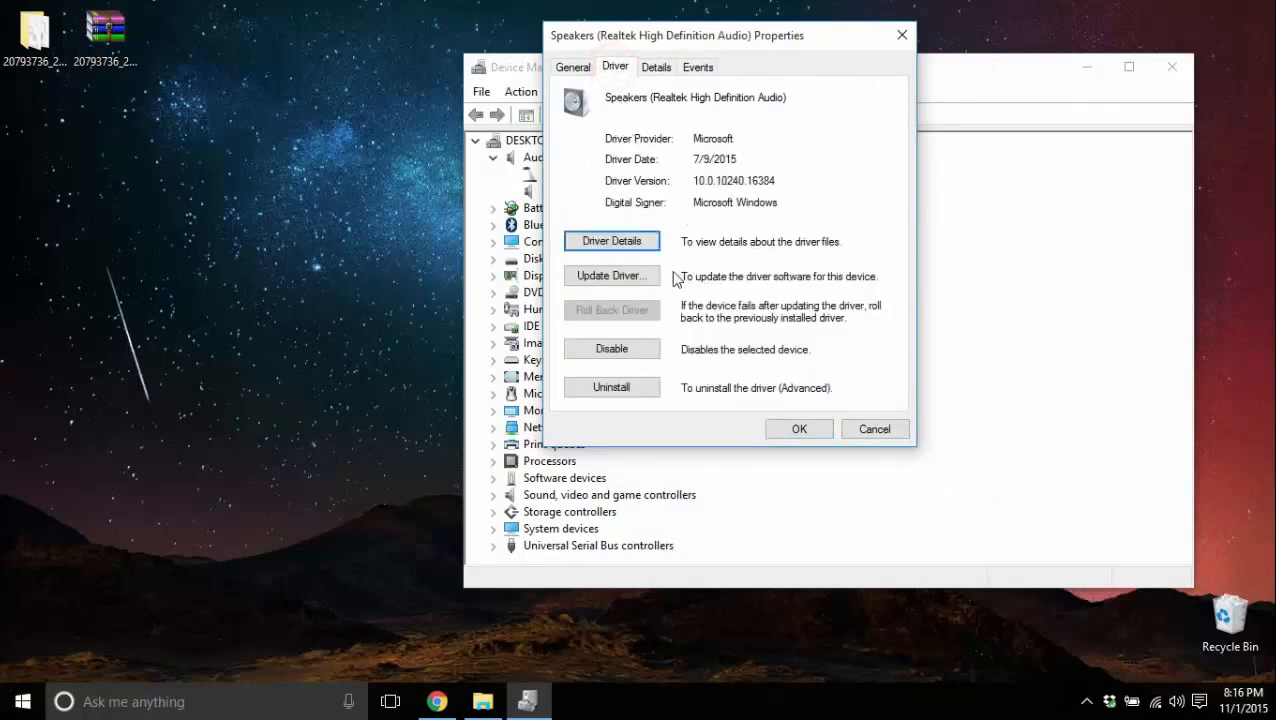
pyautogui.click(611, 275)
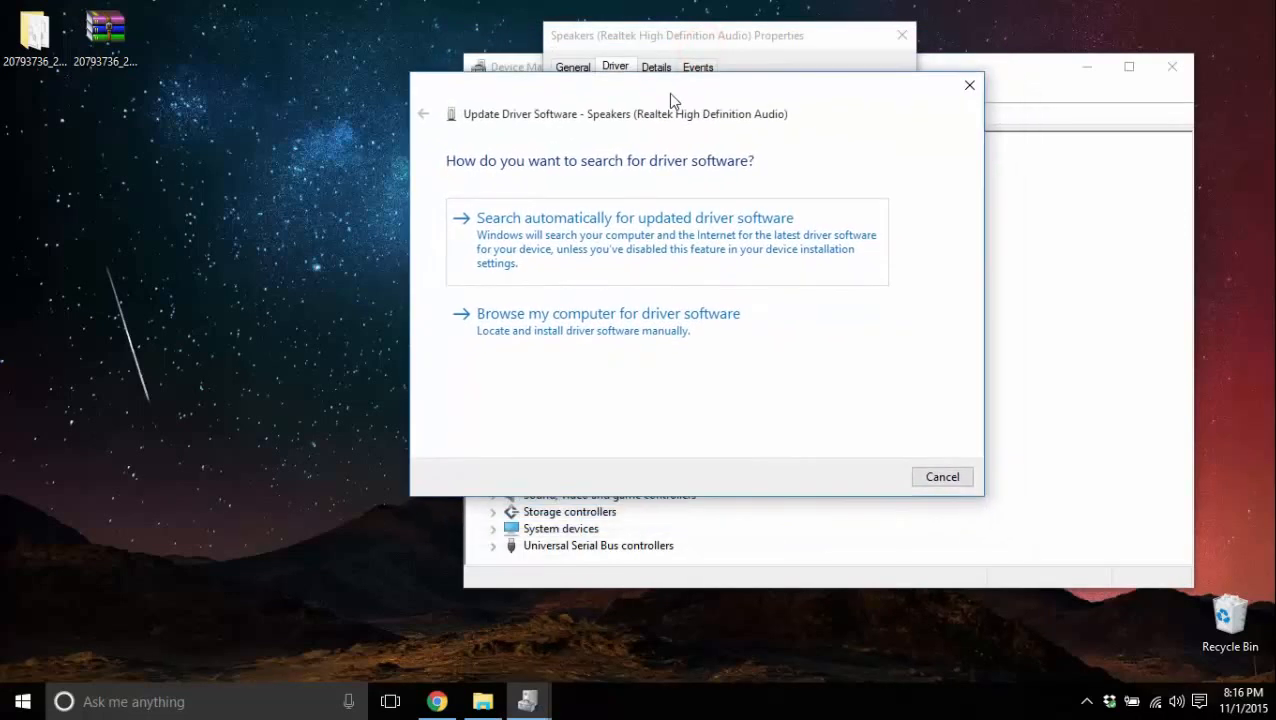
pyautogui.moveTo(825, 399)
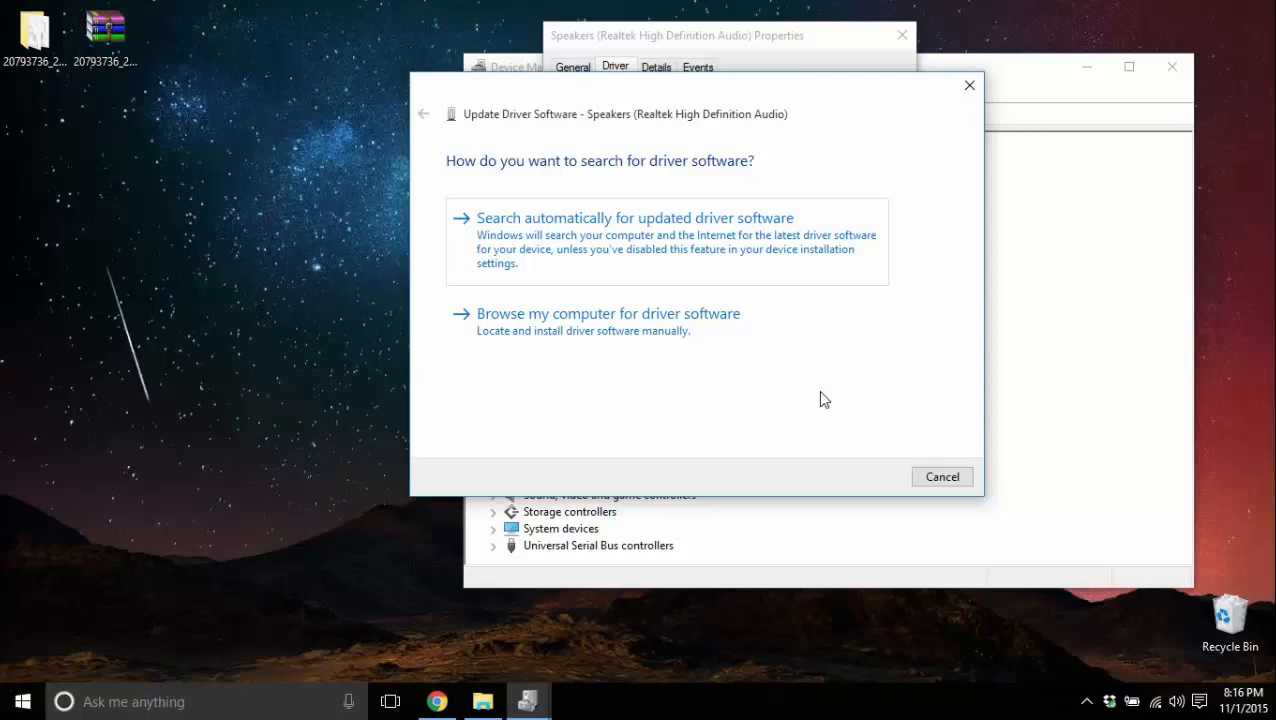
pyautogui.moveTo(773, 379)
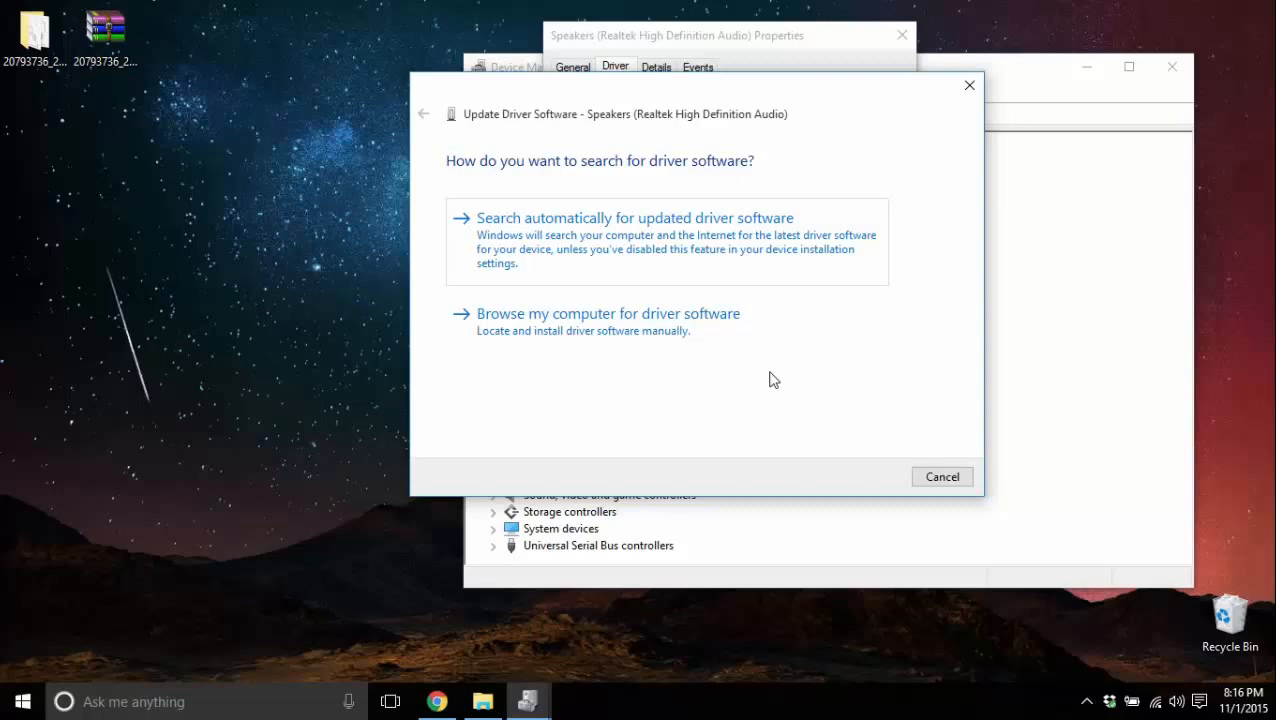
# - Select 'Browse my computer for driver software' in the update wizard
pyautogui.click(607, 313)
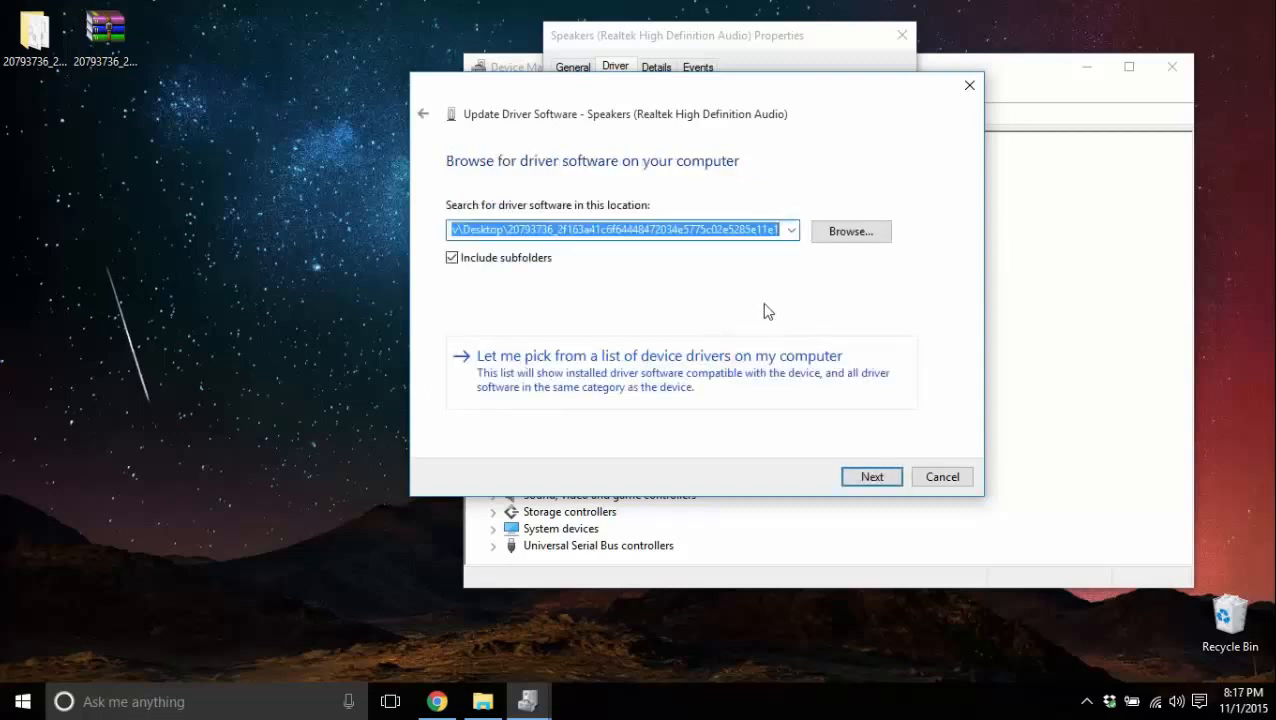
pyautogui.moveTo(843, 252)
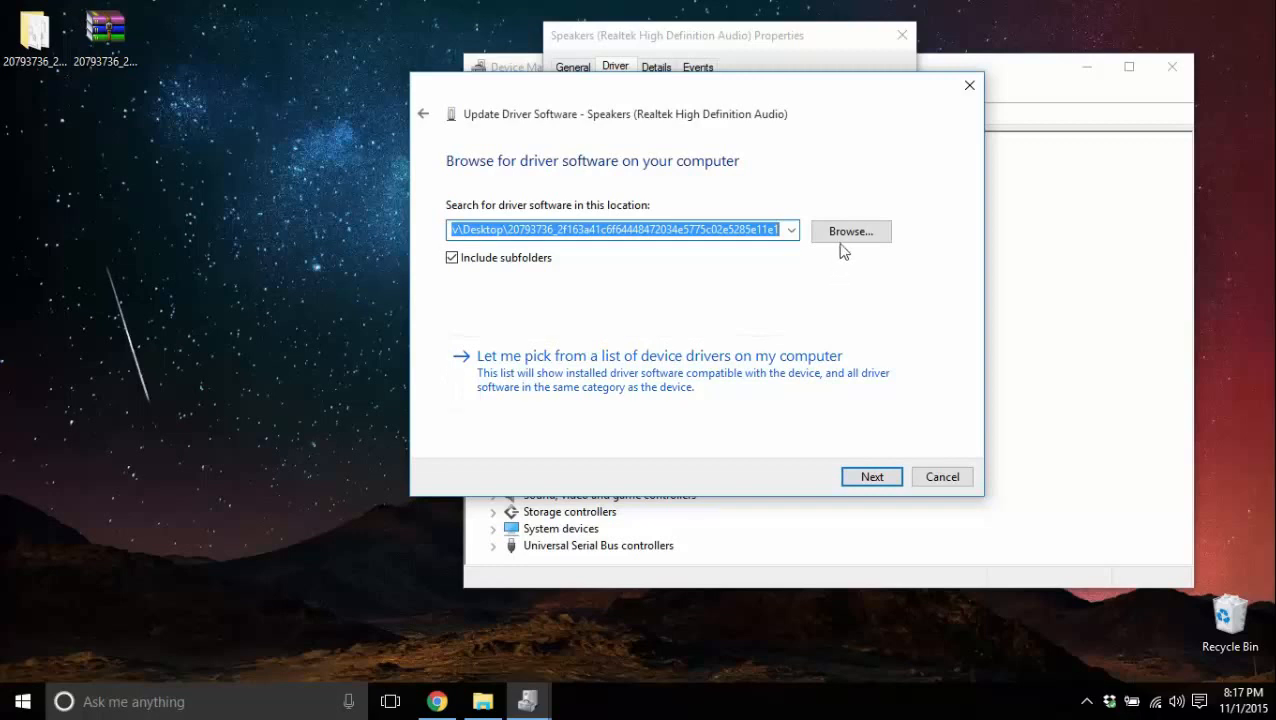
# - Browse to the extracted desktop driver folder, confirm it, and search it with Next
pyautogui.click(850, 231)
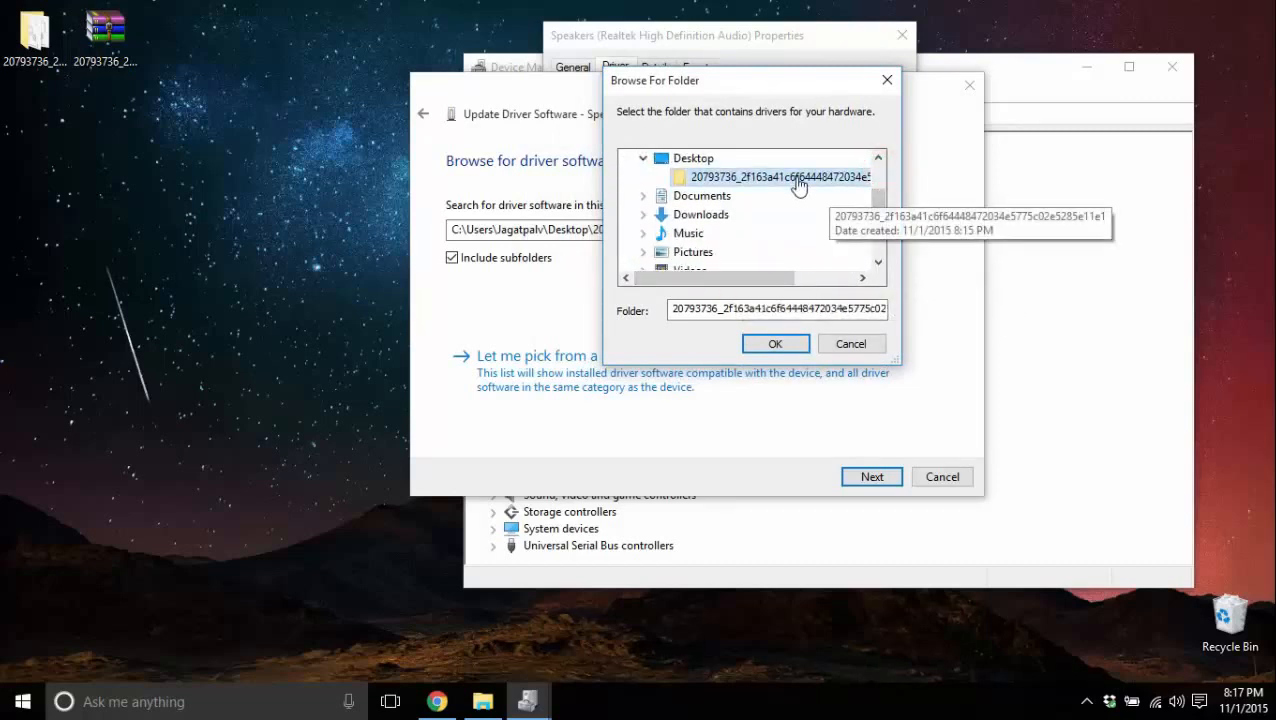
pyautogui.moveTo(780, 298)
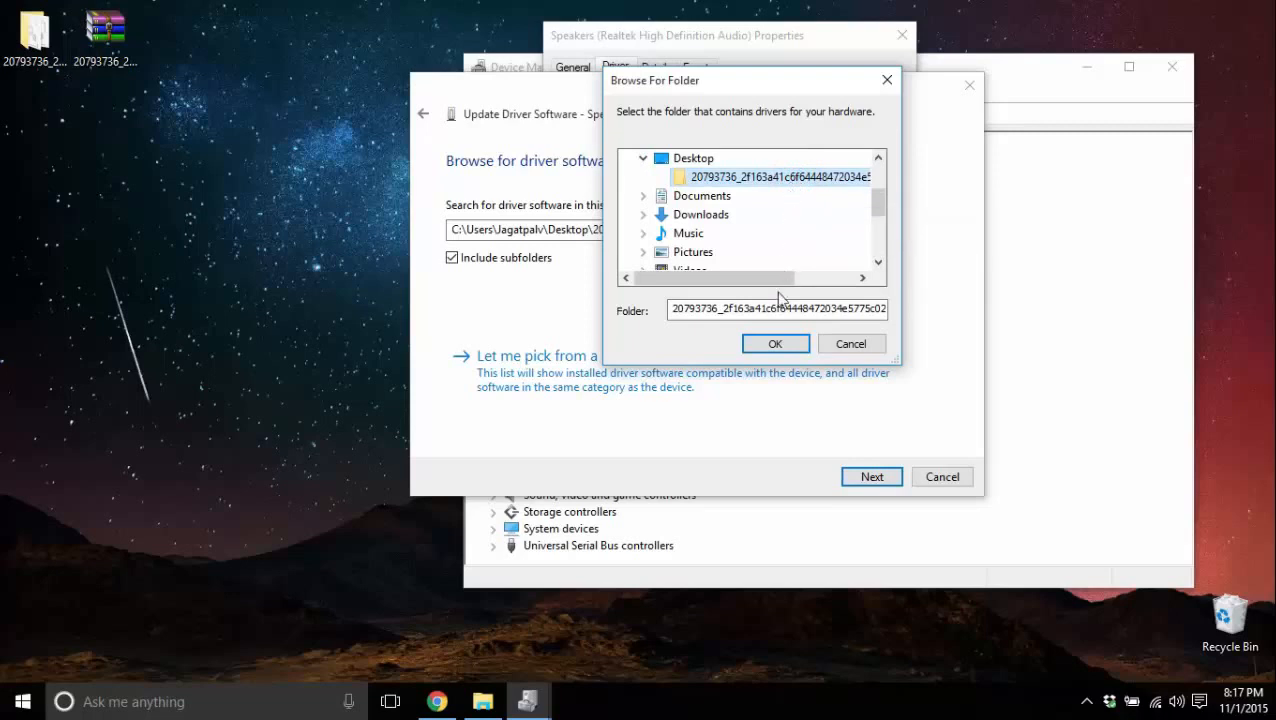
pyautogui.click(775, 343)
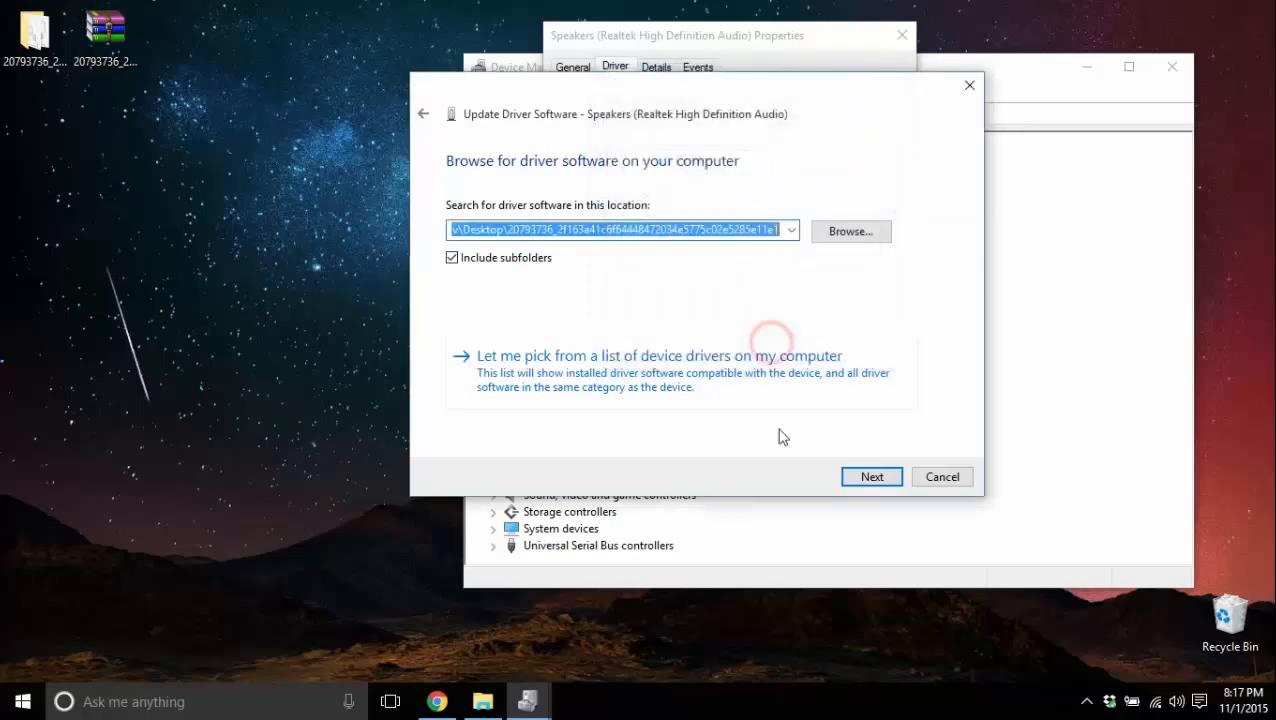
pyautogui.moveTo(817, 462)
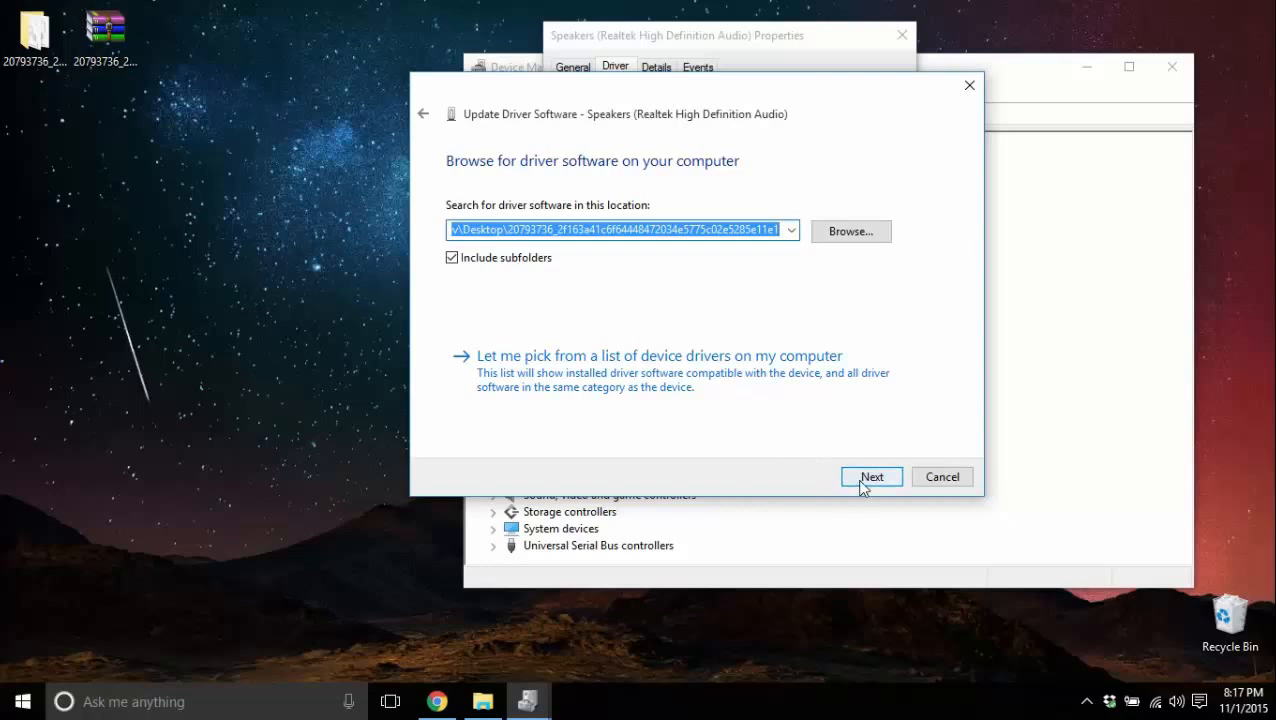
pyautogui.click(871, 476)
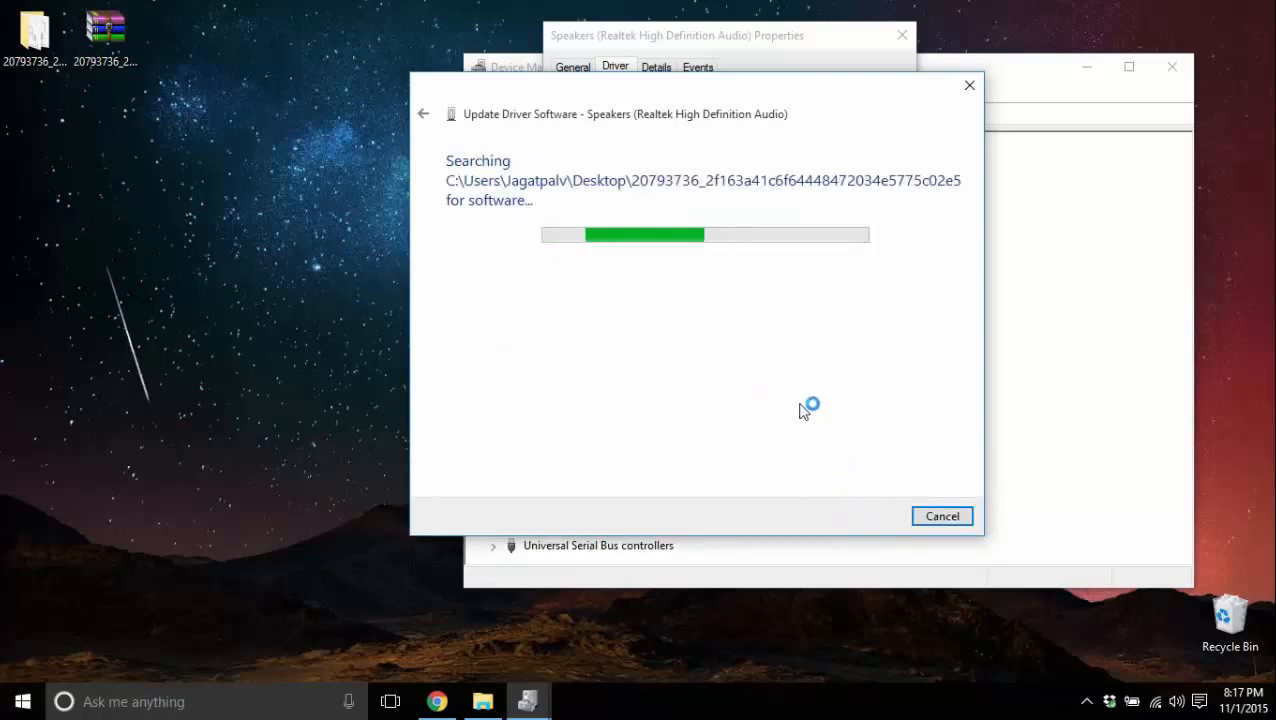